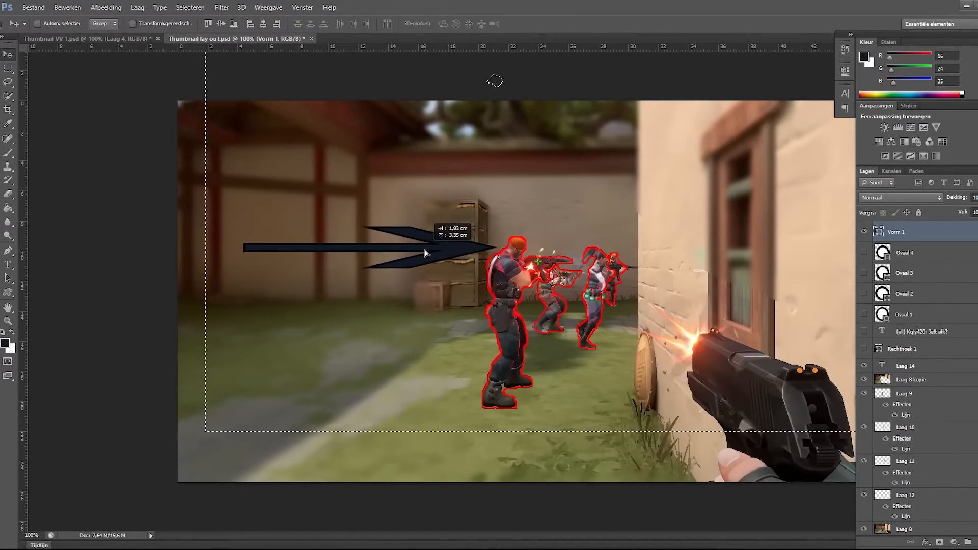
# Step: Bring the Thumbnail VV 1.psd document with the plain screenshot to the front
pyautogui.moveTo(424, 253); pyautogui.dragTo(411, 301)
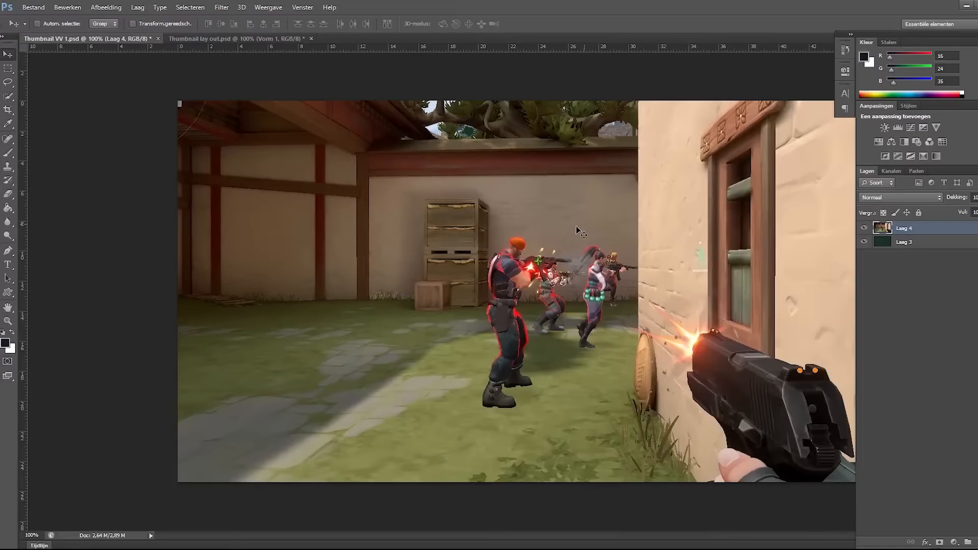
pyautogui.moveTo(335, 206)
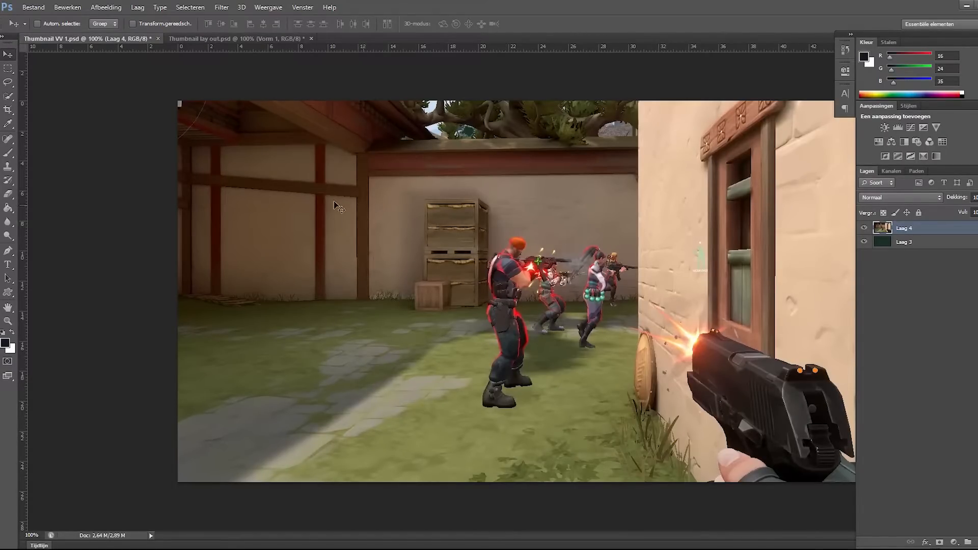
# Step: Switch to the Quick Selection tool to paint-select the front red-haired character
pyautogui.click(7, 108)
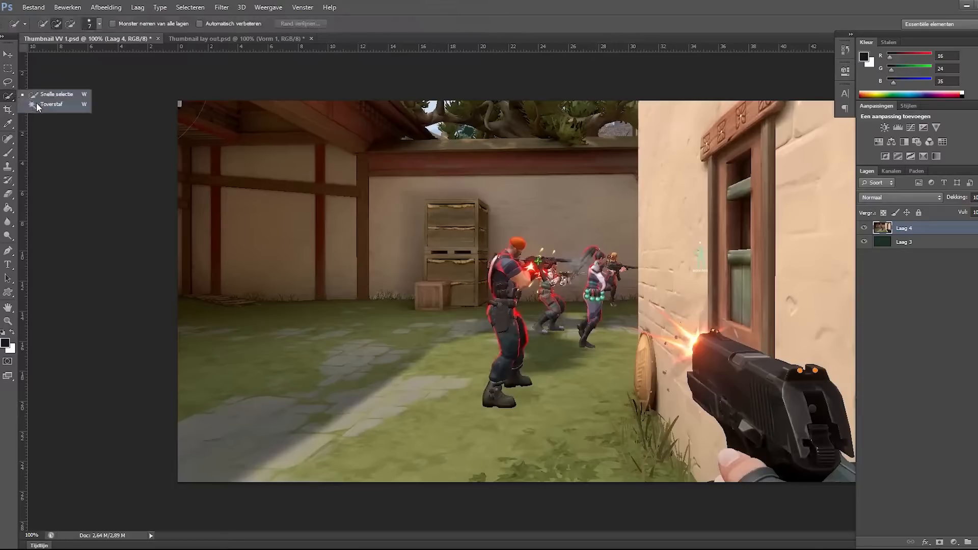
pyautogui.click(51, 104)
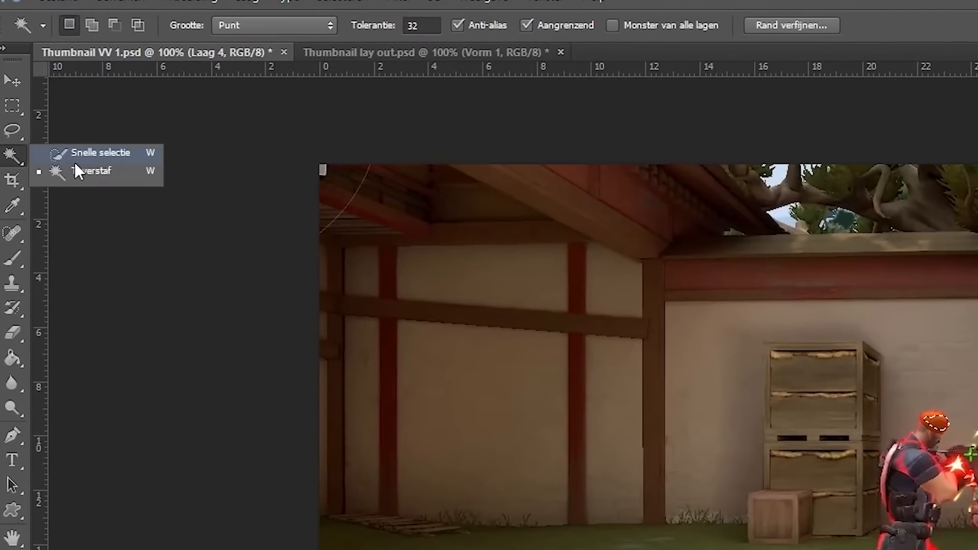
pyautogui.moveTo(83, 165)
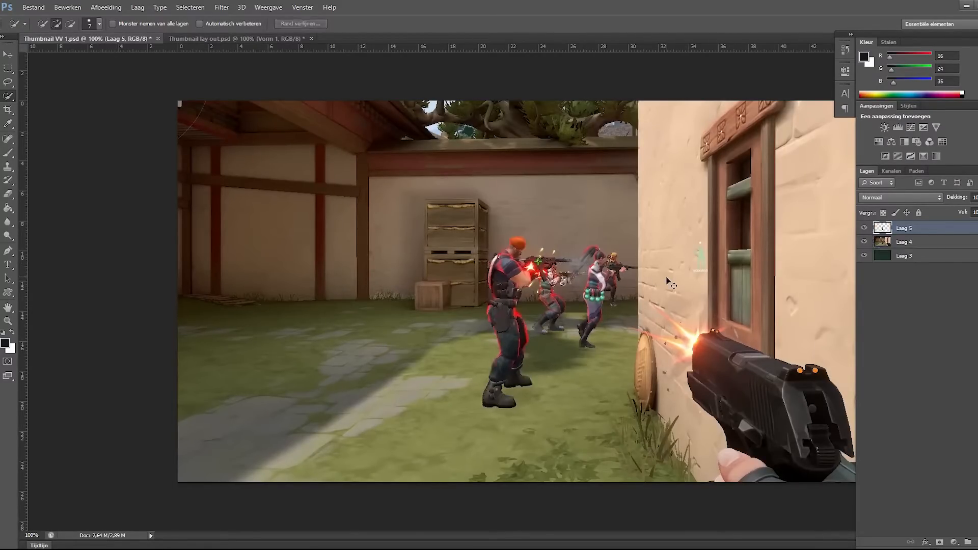
pyautogui.click(863, 241)
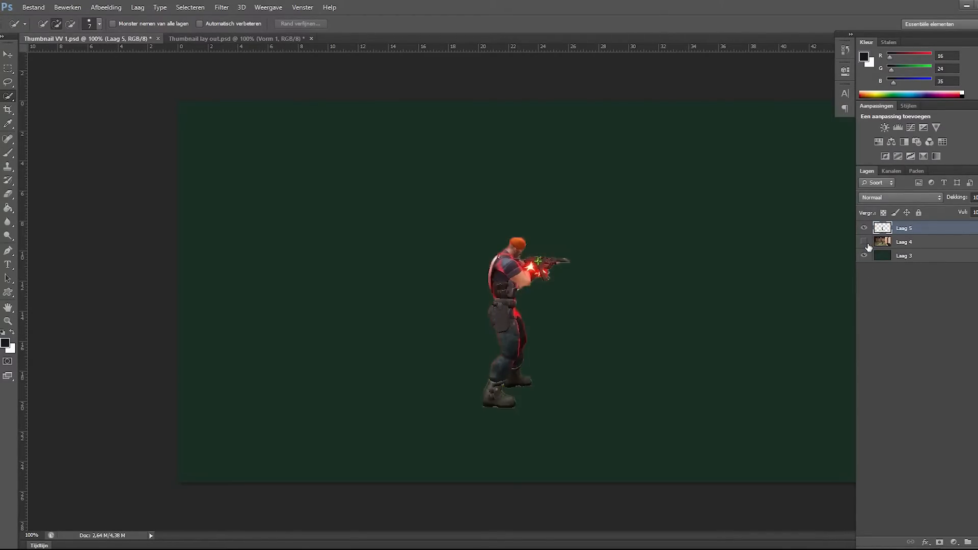
pyautogui.click(864, 255)
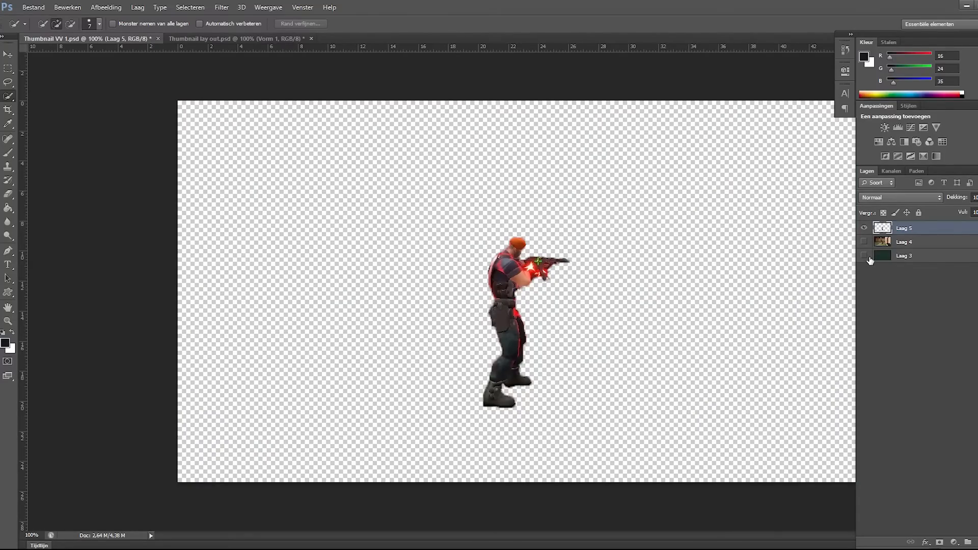
pyautogui.click(864, 228)
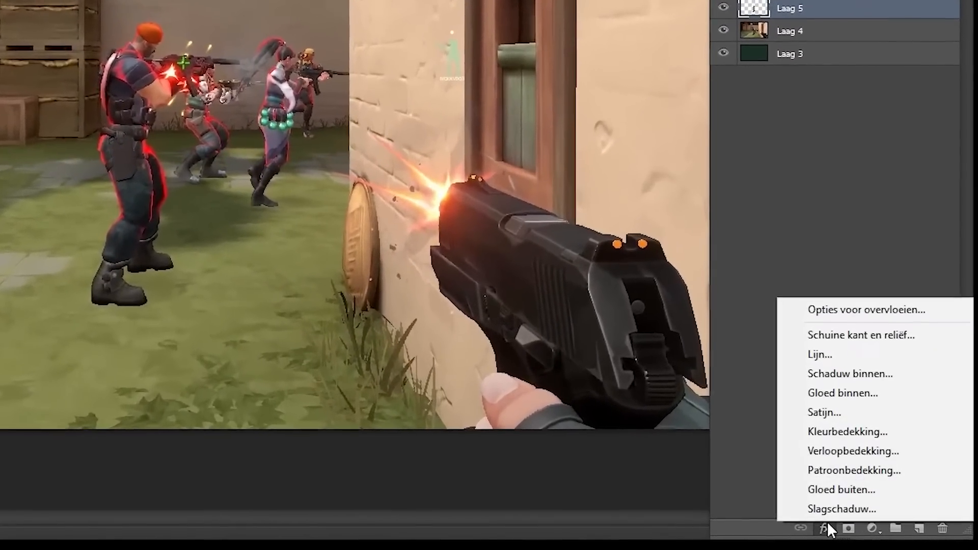
pyautogui.moveTo(815, 348)
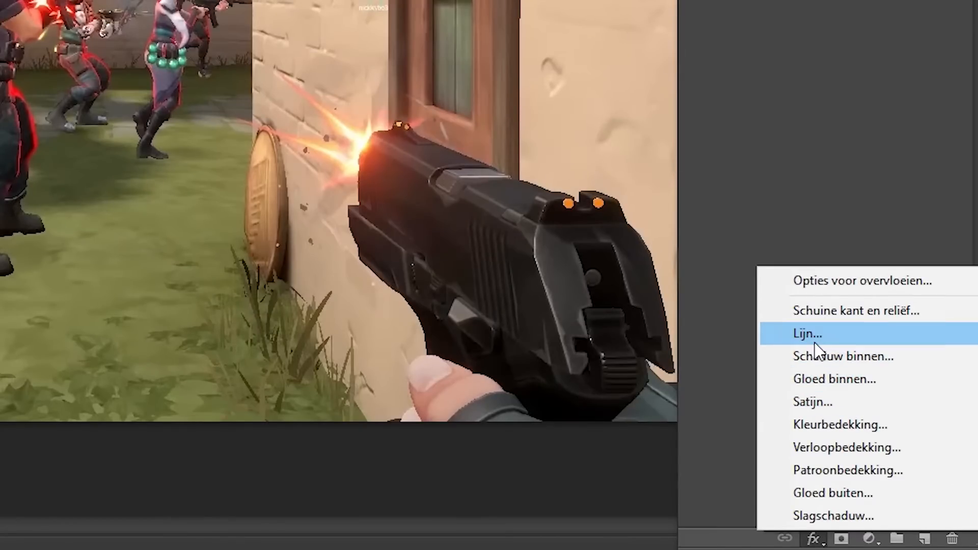
pyautogui.moveTo(821, 339)
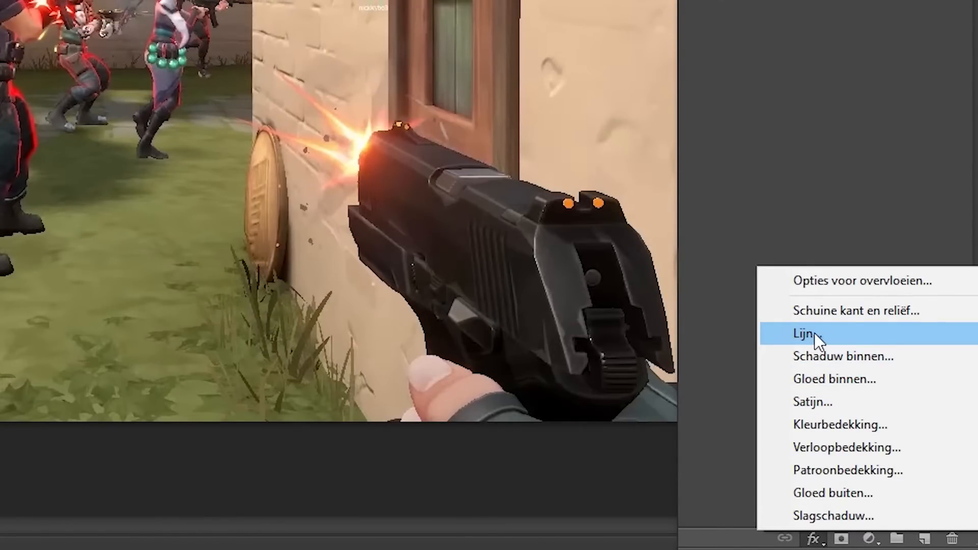
# Step: Add a Lijn stroke effect to the front character's layer in ff0000 red
pyautogui.click(803, 333)
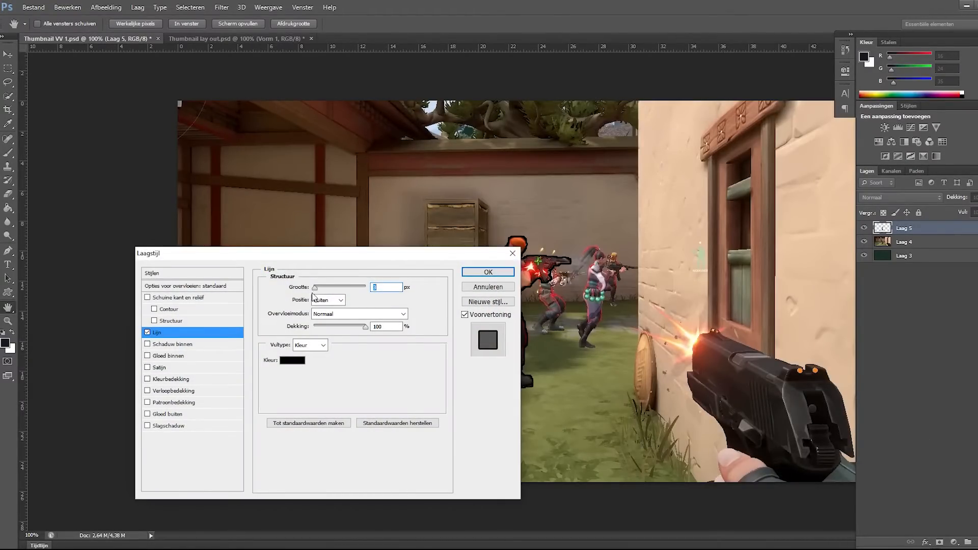
pyautogui.click(294, 375)
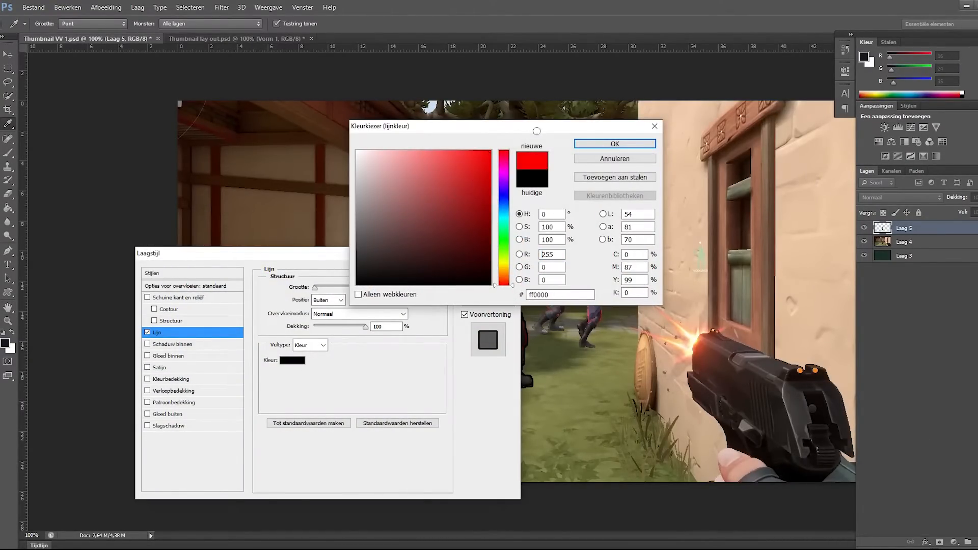
pyautogui.click(614, 143)
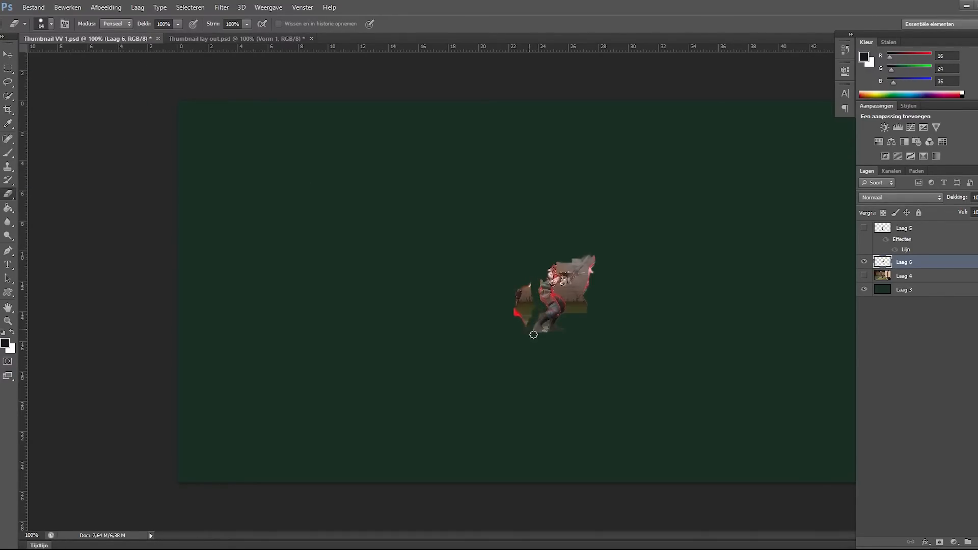
# Step: Erase the leftover background around the second character on Laag 6
pyautogui.moveTo(532, 335); pyautogui.dragTo(574, 271)
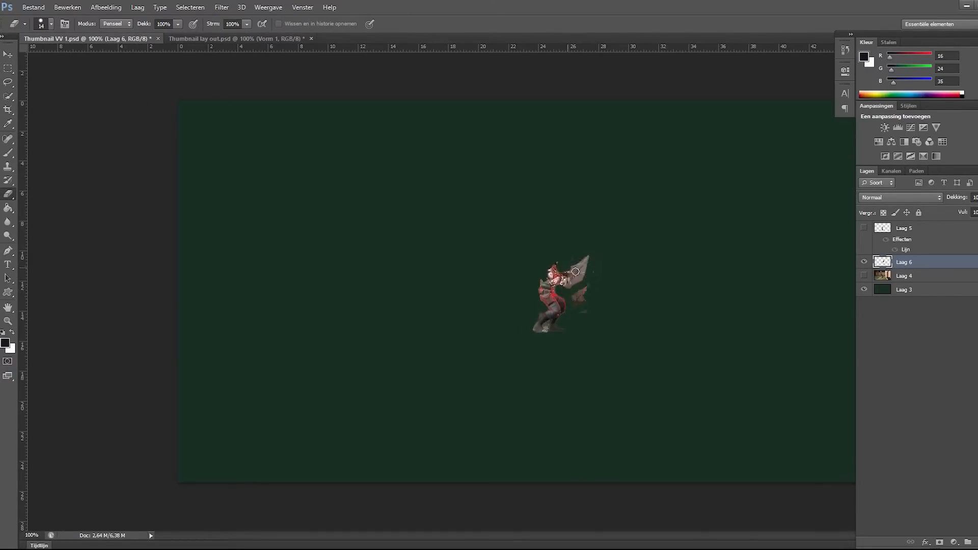
pyautogui.moveTo(577, 271); pyautogui.dragTo(544, 329)
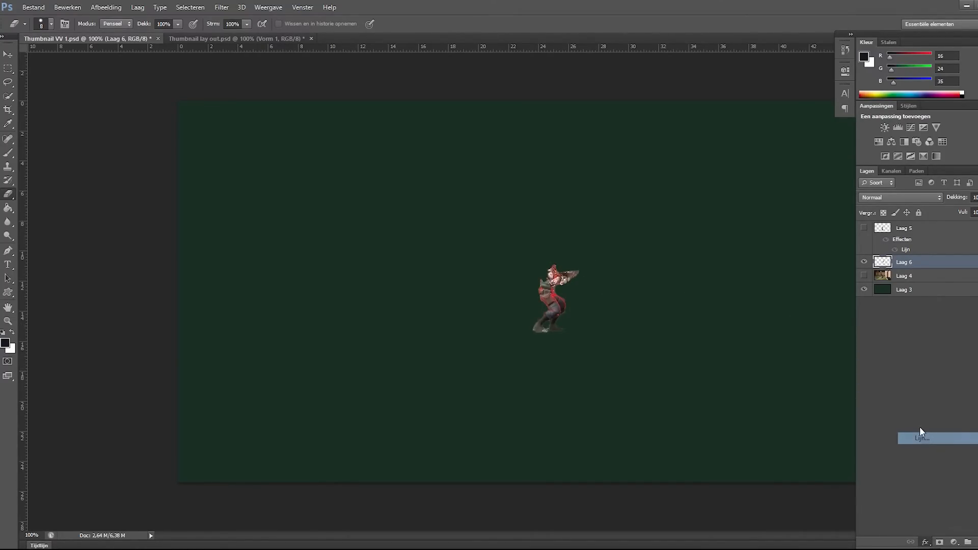
# Step: Give the second character's layer (Laag 6) a red Lijn stroke effect
pyautogui.click(921, 438)
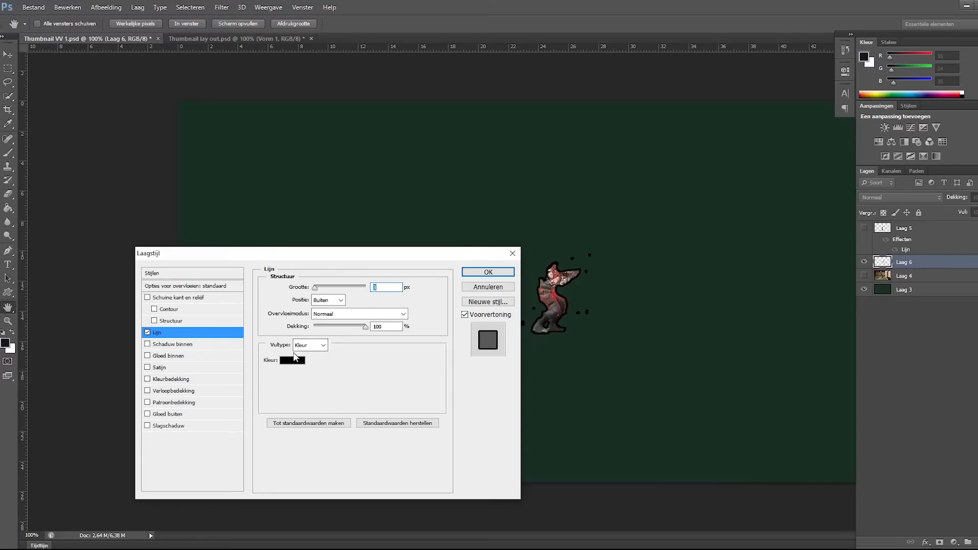
pyautogui.click(291, 361)
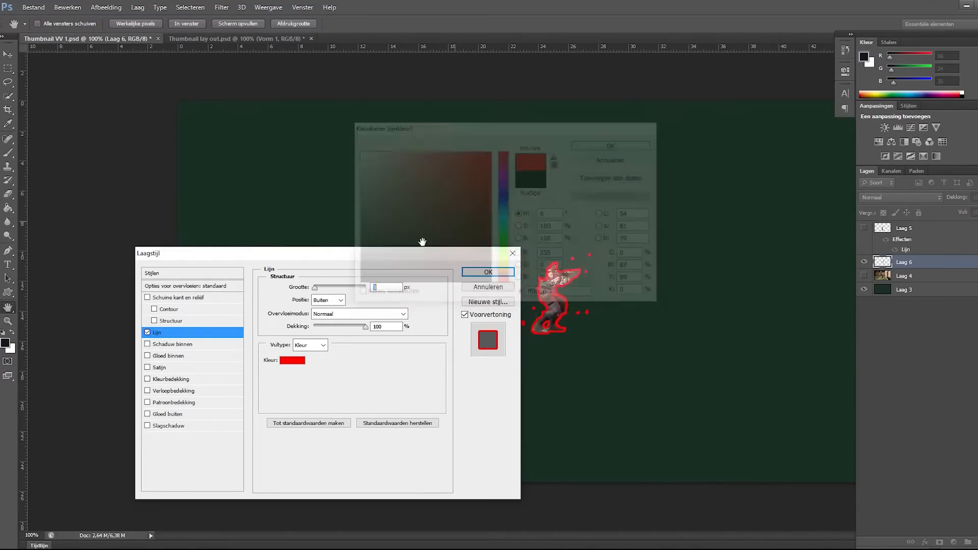
pyautogui.click(488, 271)
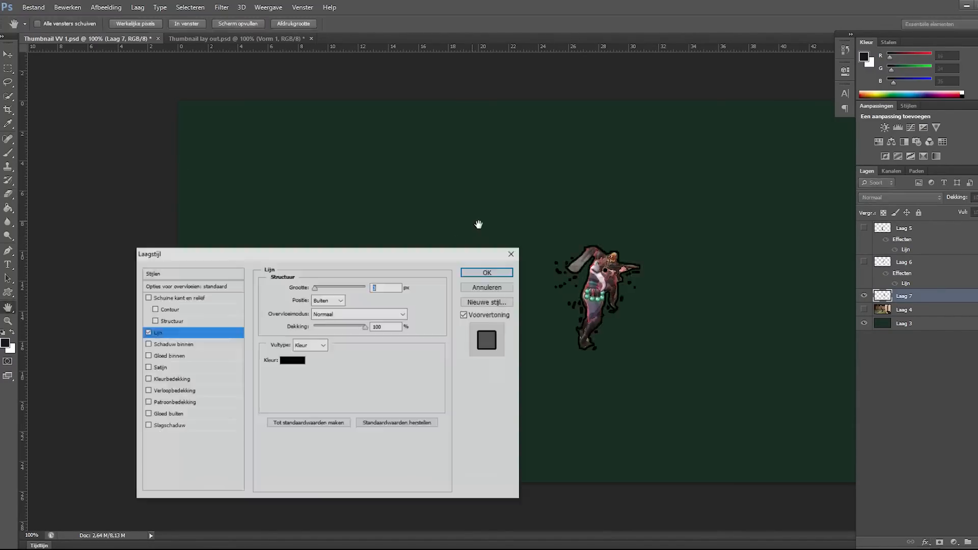
# Step: Apply the red stroke to the third character and show all layers again
pyautogui.click(487, 273)
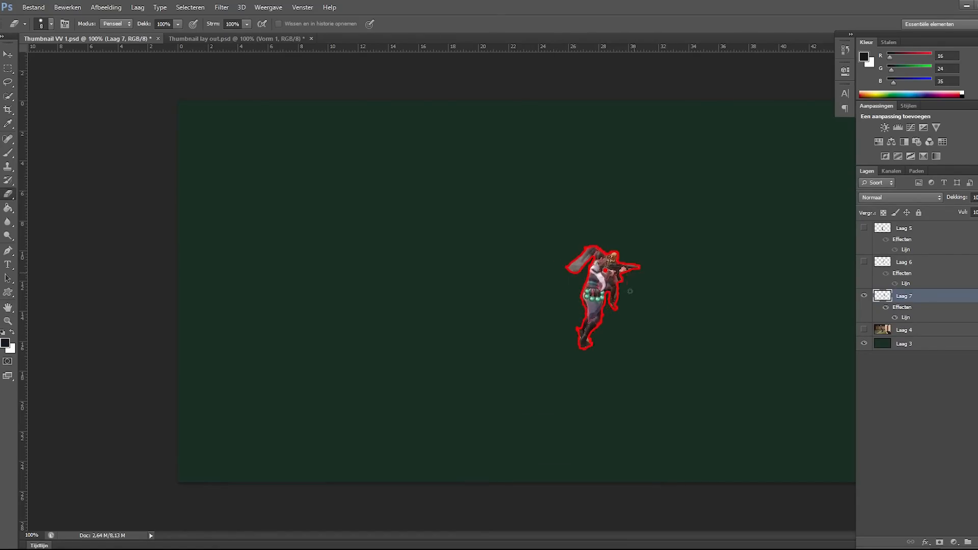
pyautogui.click(864, 228)
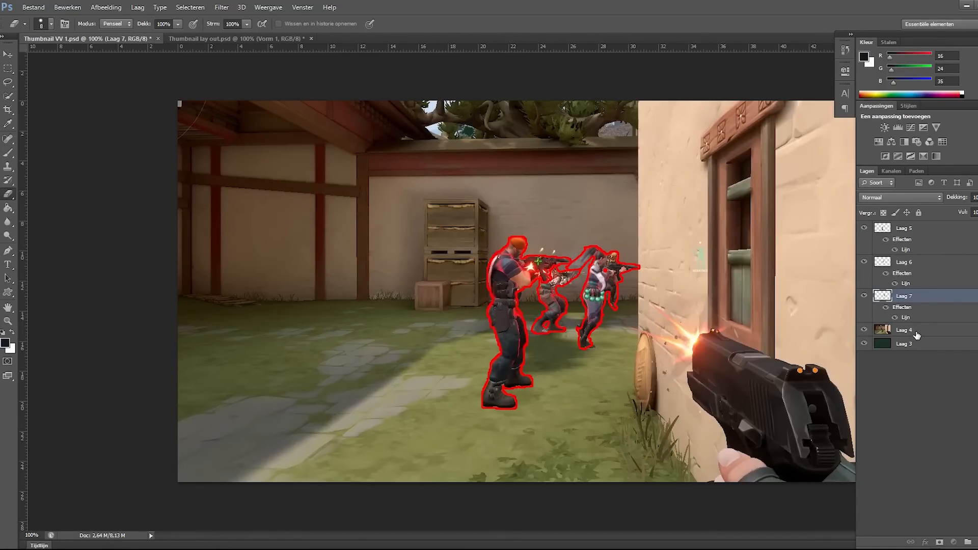
# Step: Duplicate the screenshot layer Laag 4 as Laag 4 kopie
pyautogui.rightClick(905, 330)
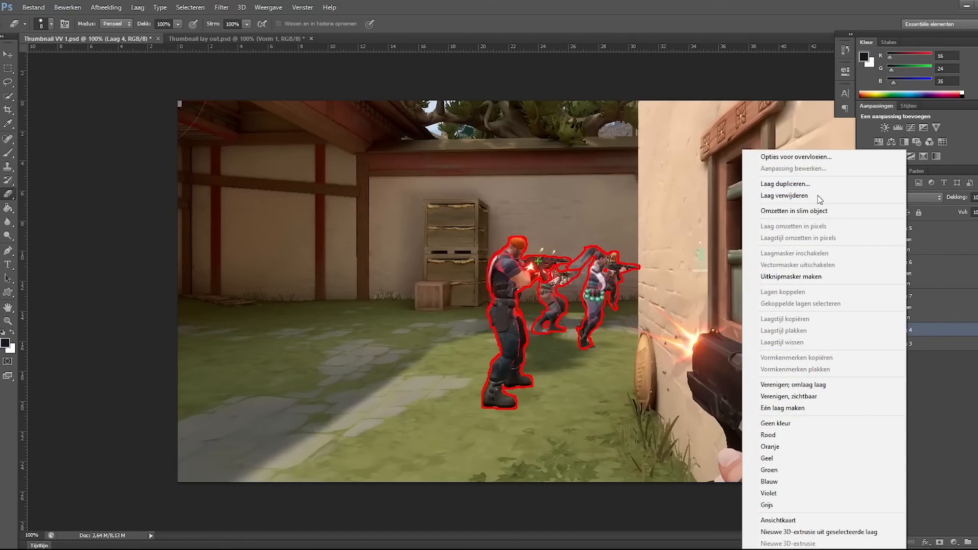
pyautogui.click(784, 183)
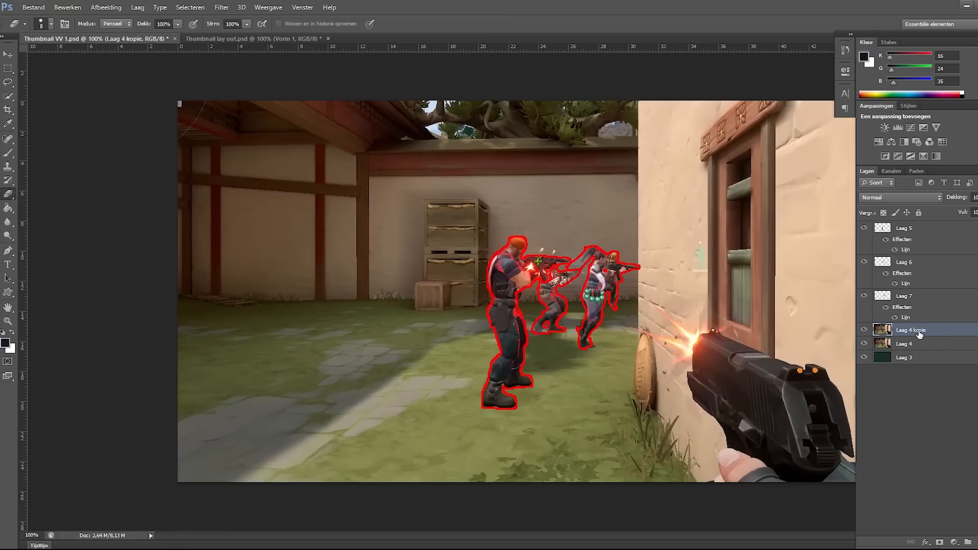